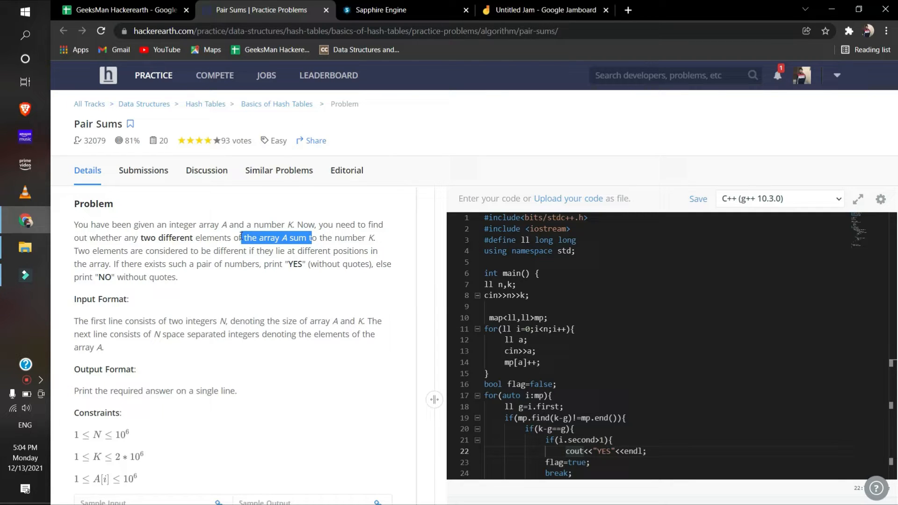
Review the Pair Sums hash-map C++ code in the HackerEarth editor, then switch to the Sapphire Engine viewer
left_click(162, 240)
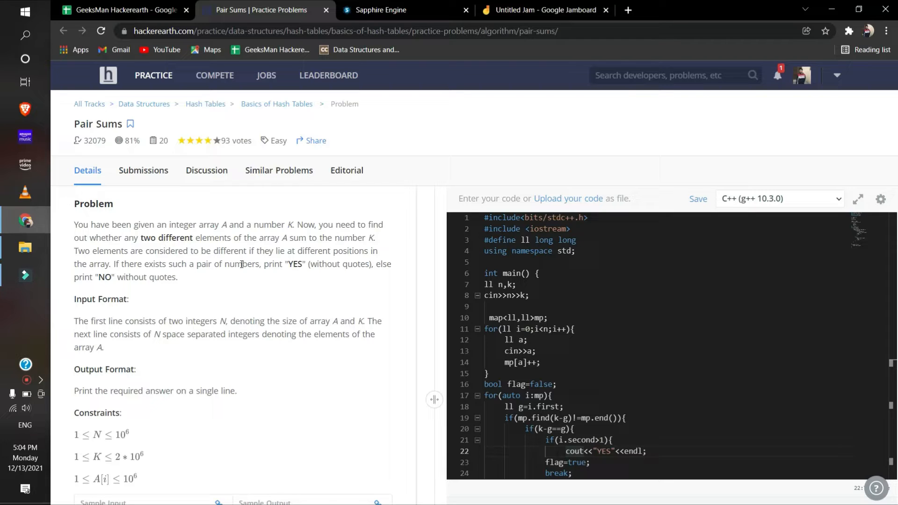
scroll("down", 3)
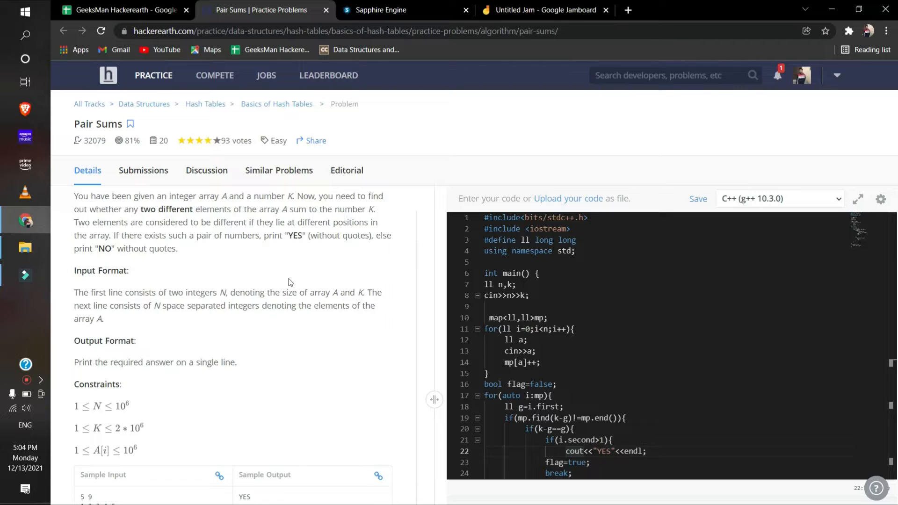
scroll("up", 3)
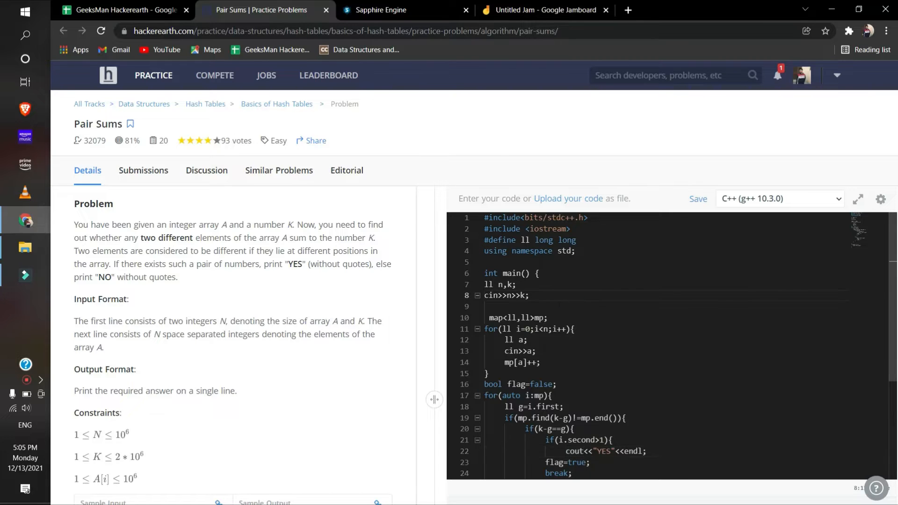
left_click(489, 307)
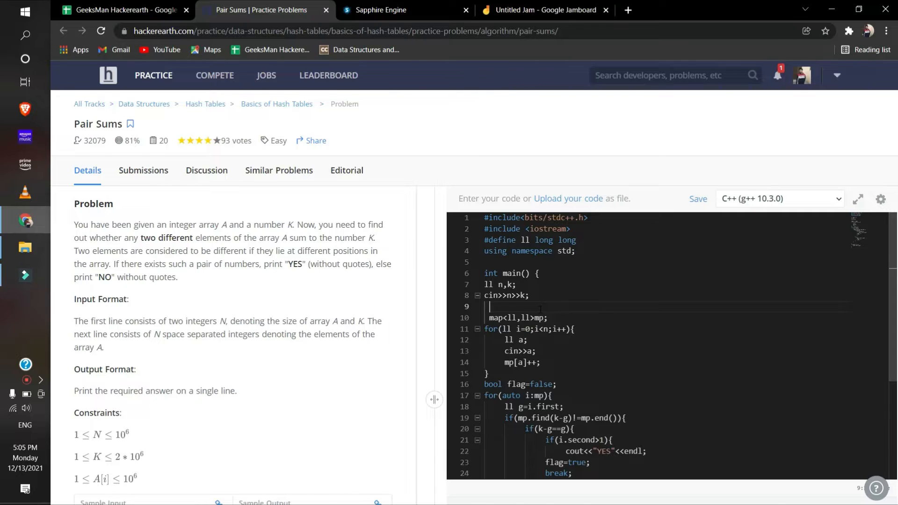
scroll("down", 3)
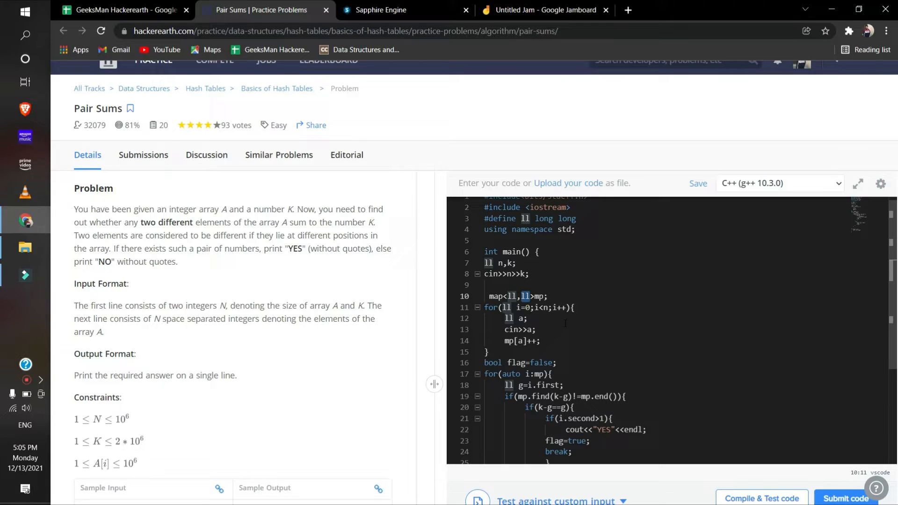
scroll("down", 3)
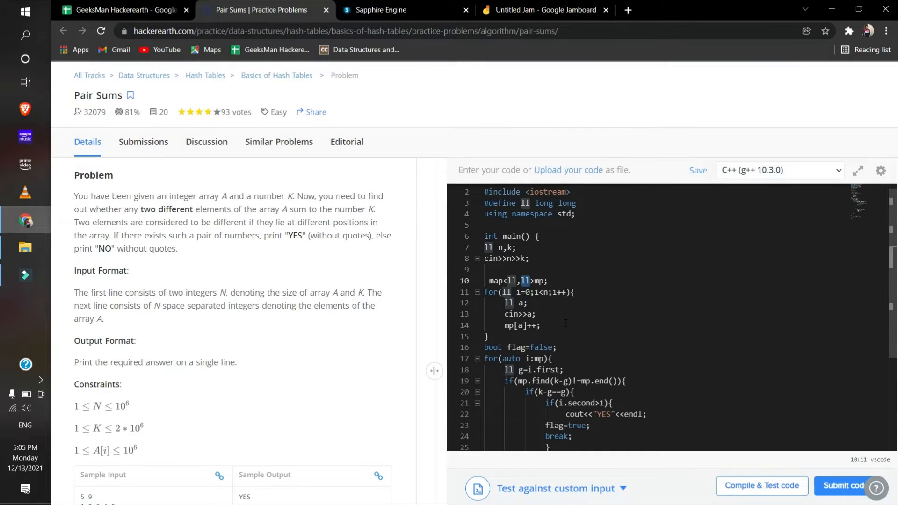
mouse_move(363, 336)
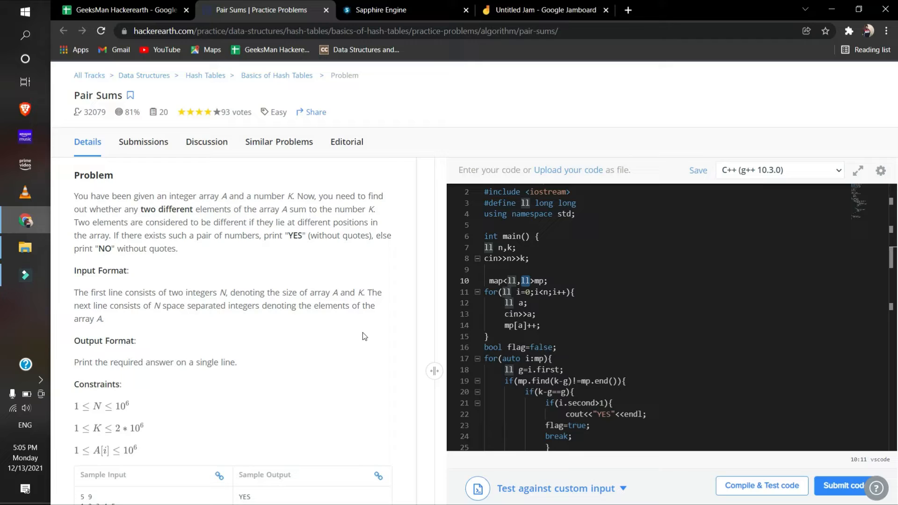
mouse_move(571, 321)
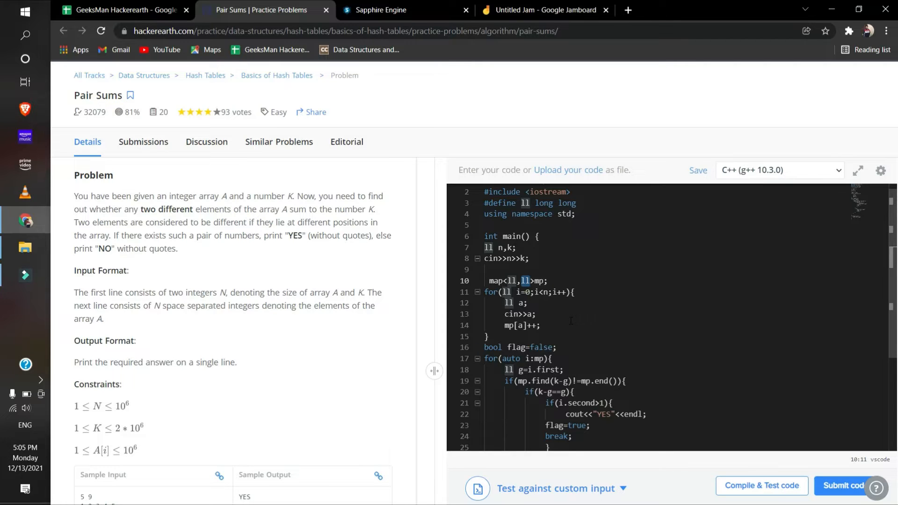
scroll("up", 3)
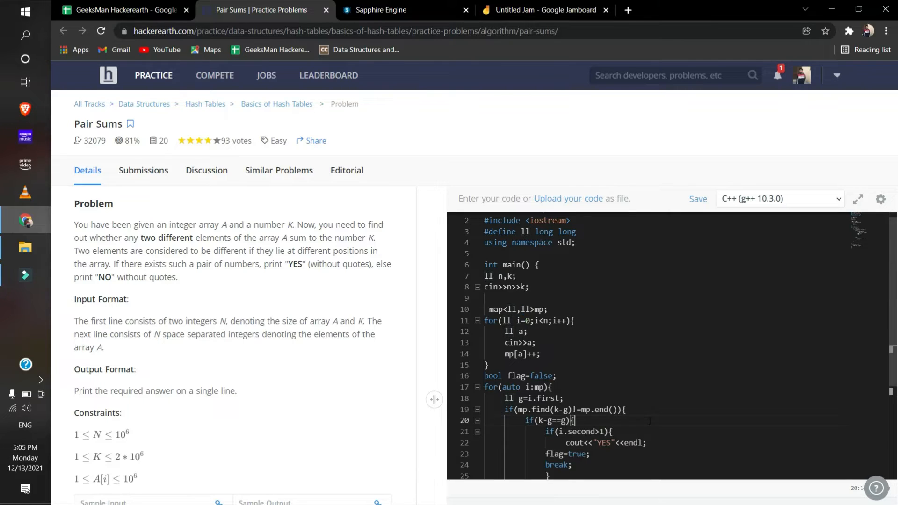
scroll("down", 3)
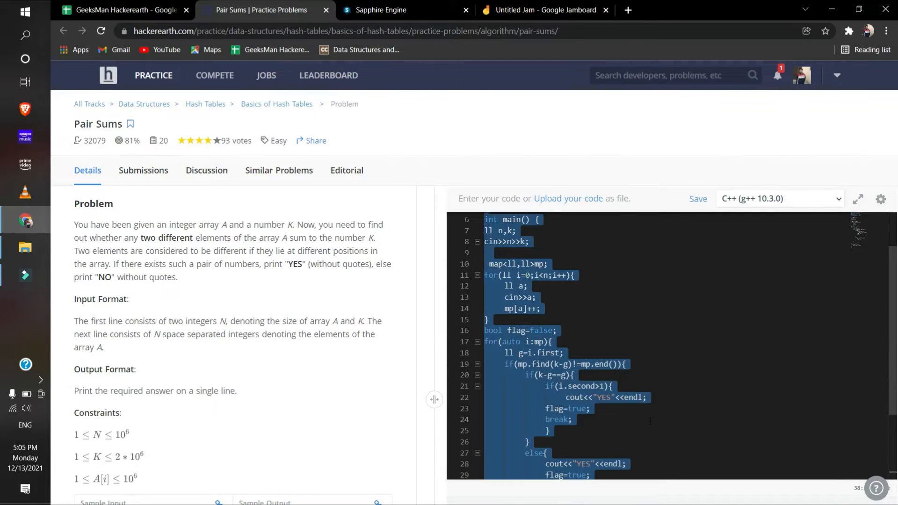
left_click(379, 9)
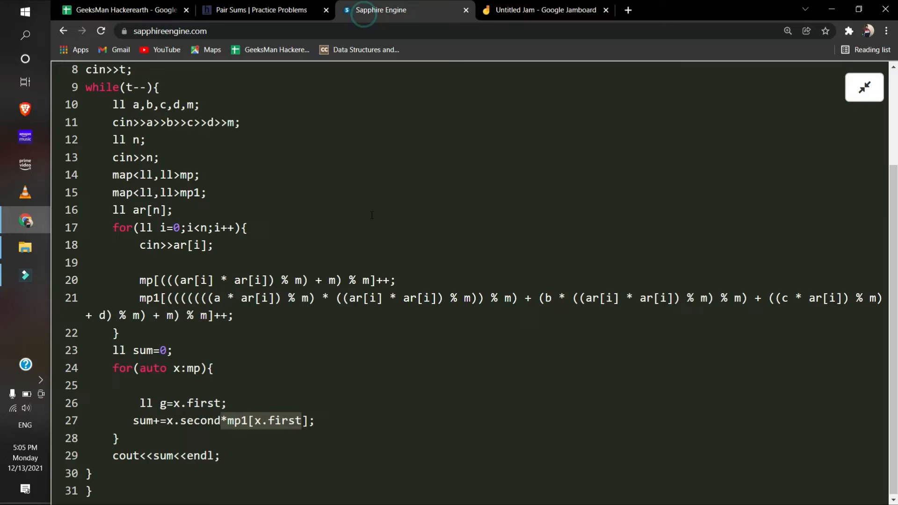
Replace the modular-expression code with the Pair Sums hash-map solution and review its counting loop and pair checks
scroll("up", 3)
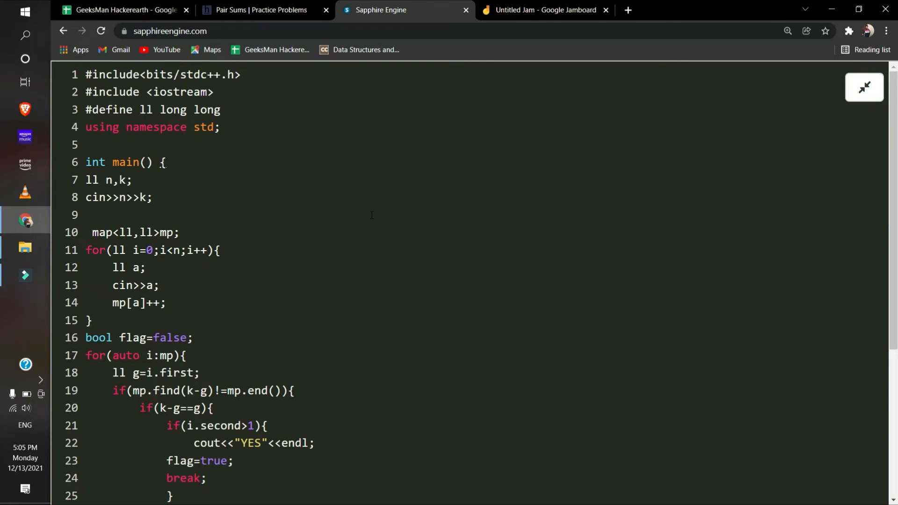
mouse_move(195, 259)
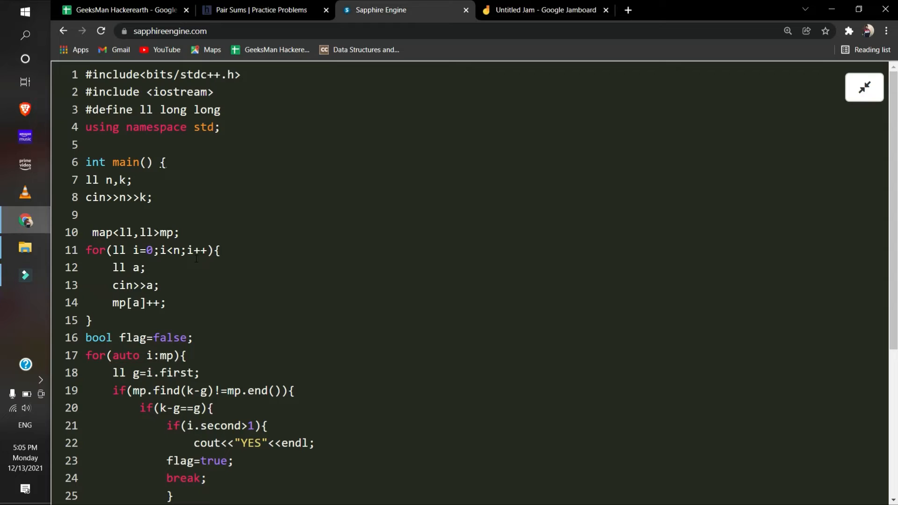
mouse_move(99, 284)
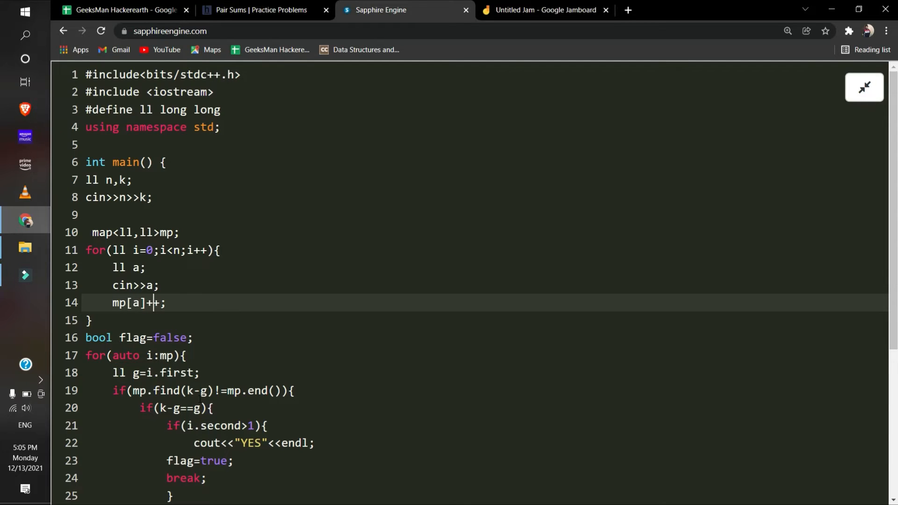
scroll("down", 3)
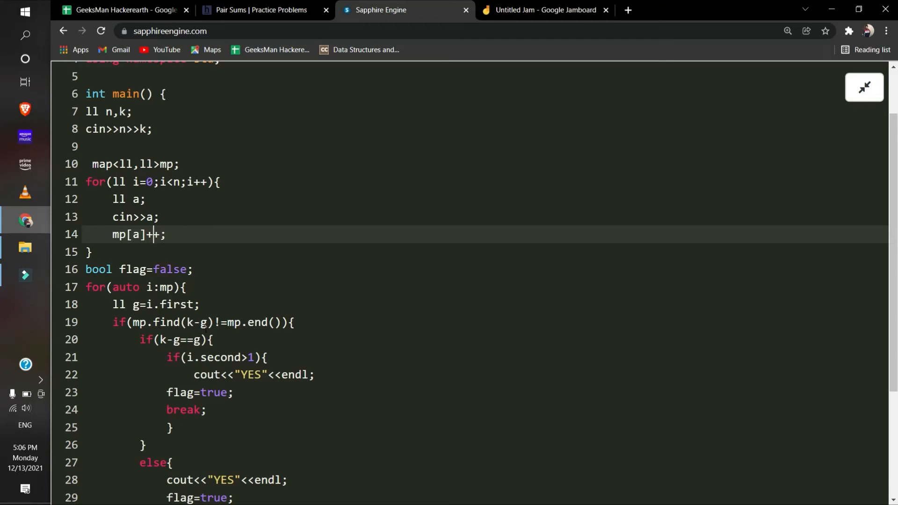
left_click(213, 322)
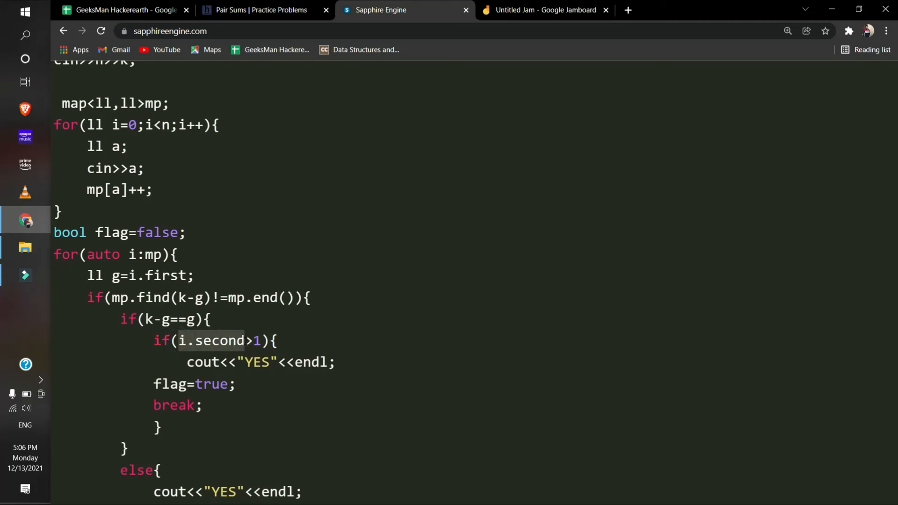
left_click(863, 87)
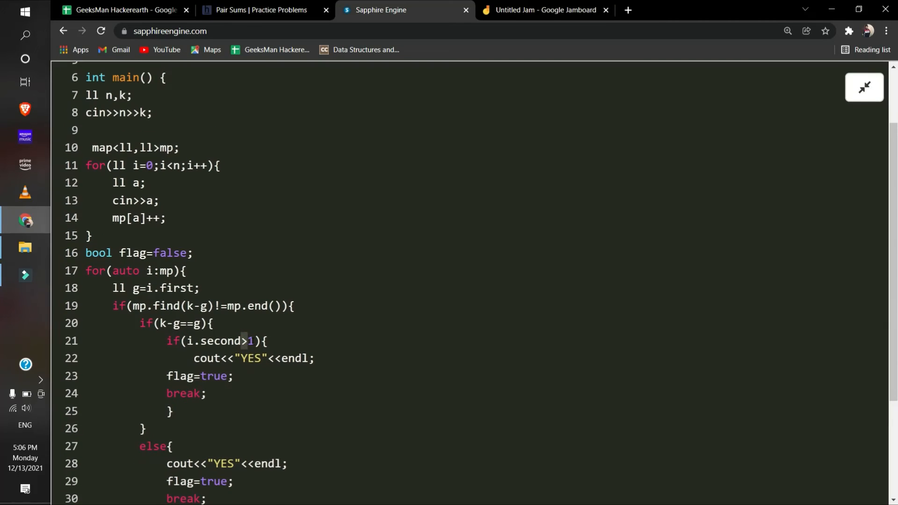
scroll("down", 3)
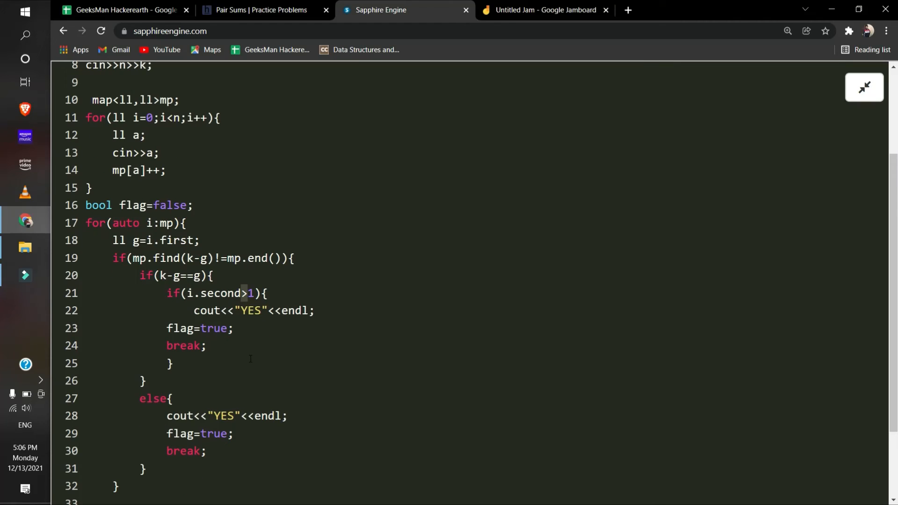
scroll("down", 3)
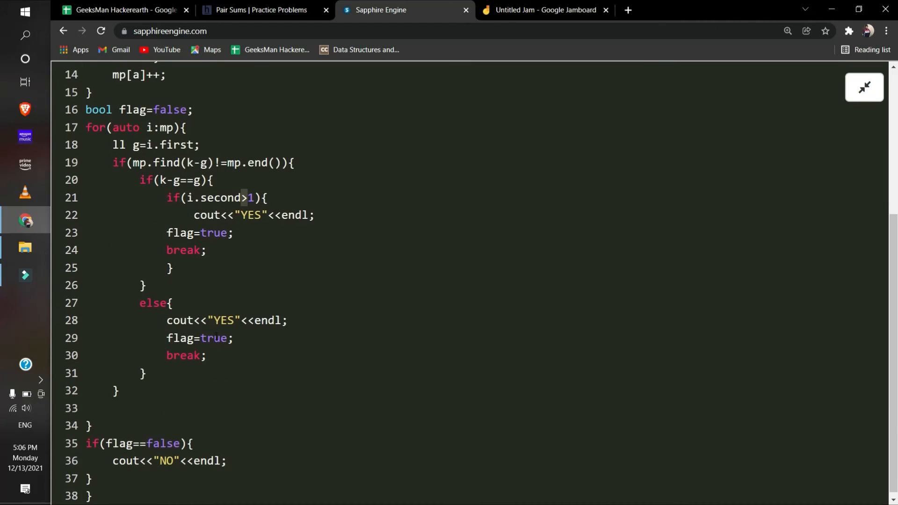
scroll("up", 3)
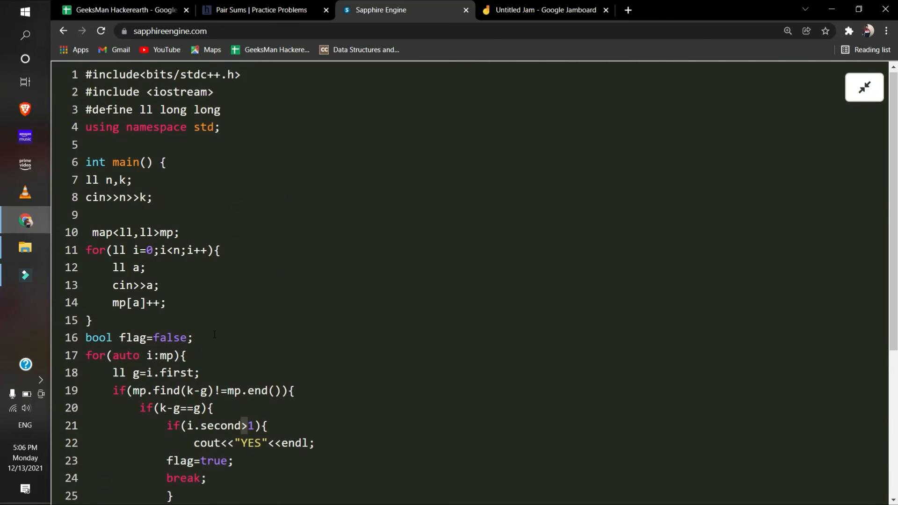